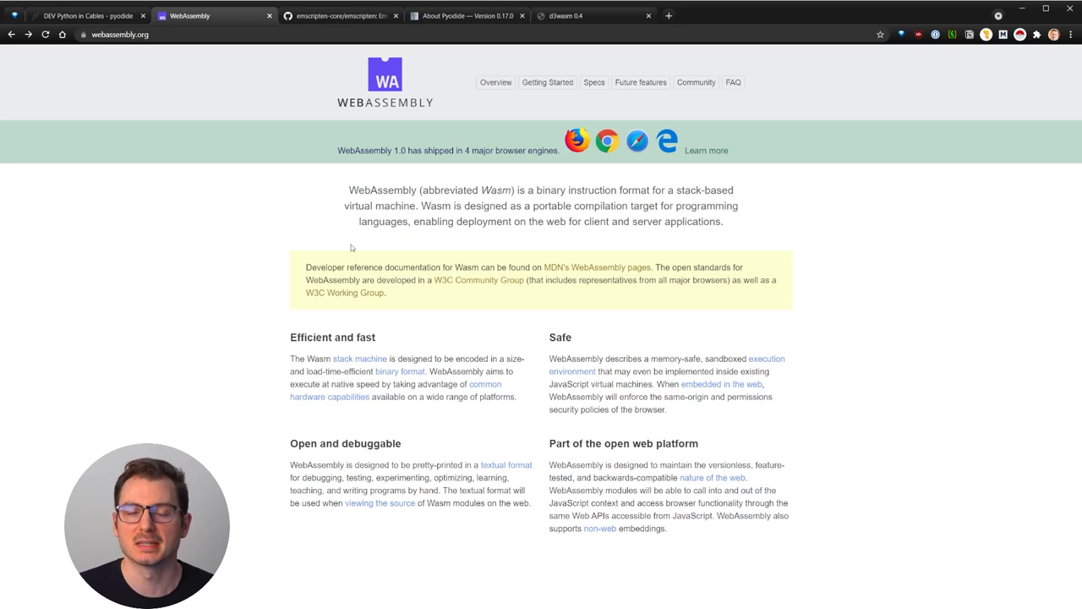
# Switch from the WebAssembly page to the D3wasm Doom 3 demo tab.
pyautogui.click(564, 16)
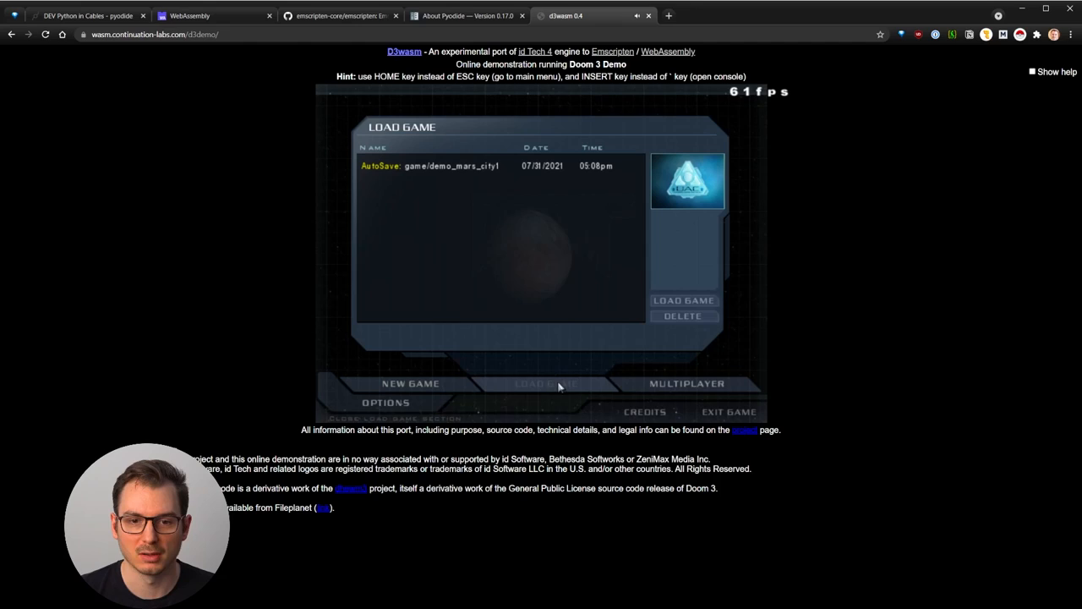
# Play the Doom 3 demo level, then switch to the About Pyodide page.
pyautogui.click(683, 301)
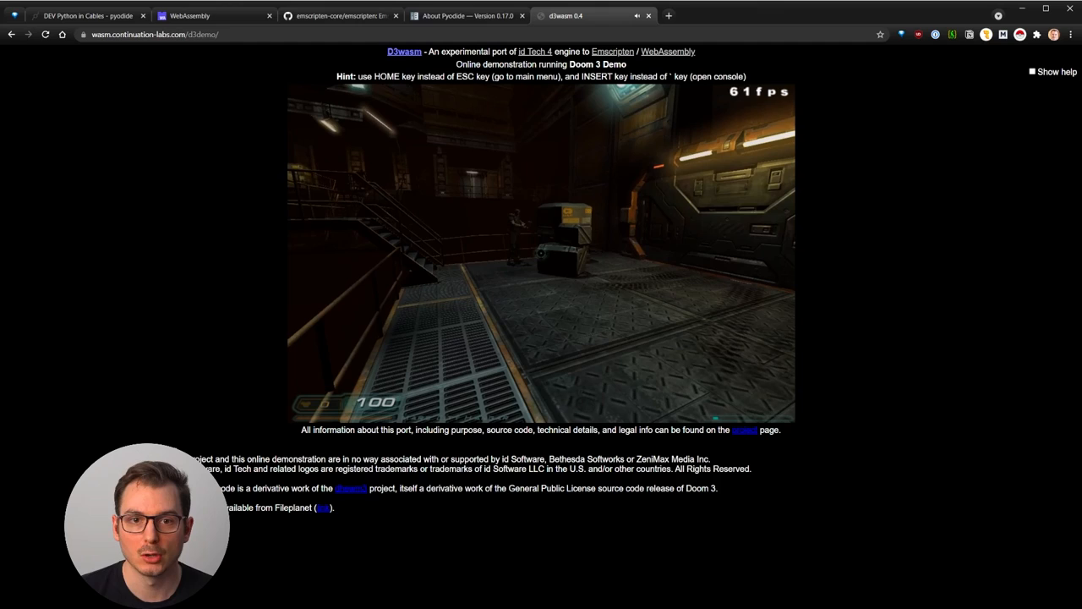
pyautogui.click(465, 16)
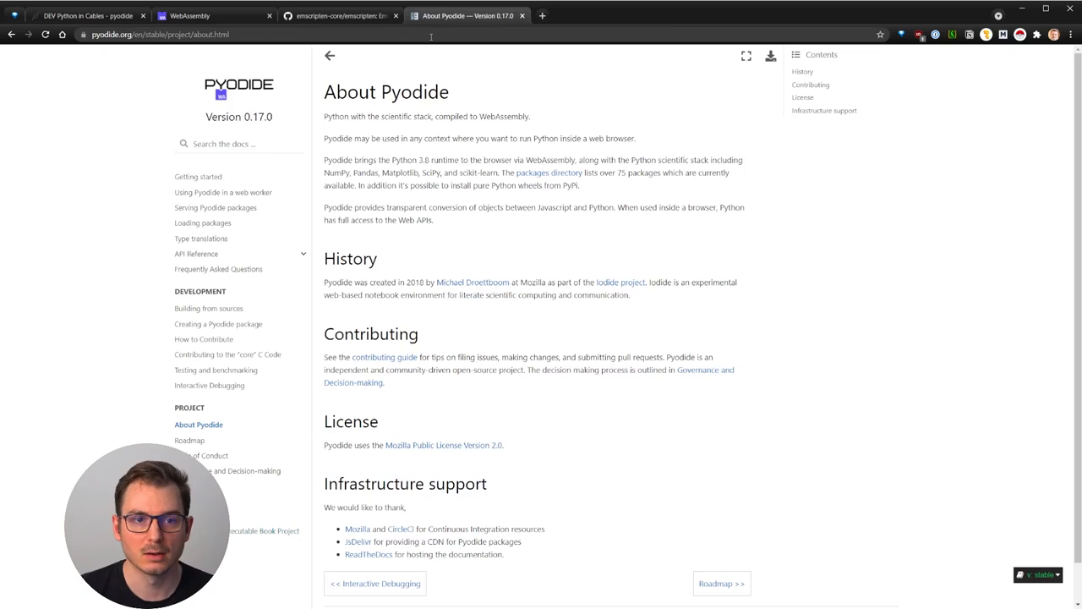
pyautogui.click(88, 15)
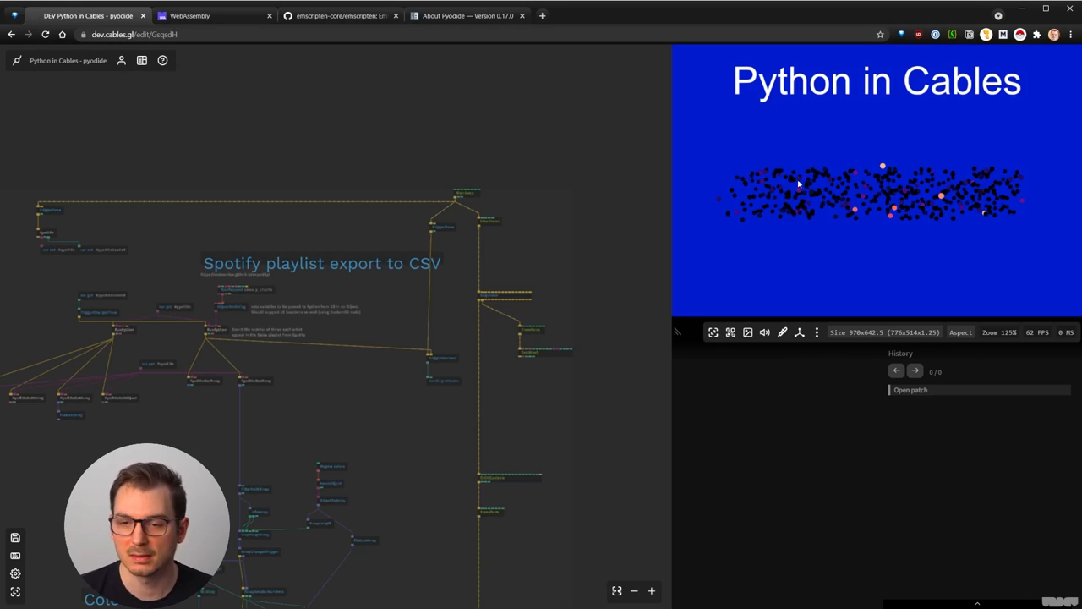
pyautogui.moveTo(210, 332)
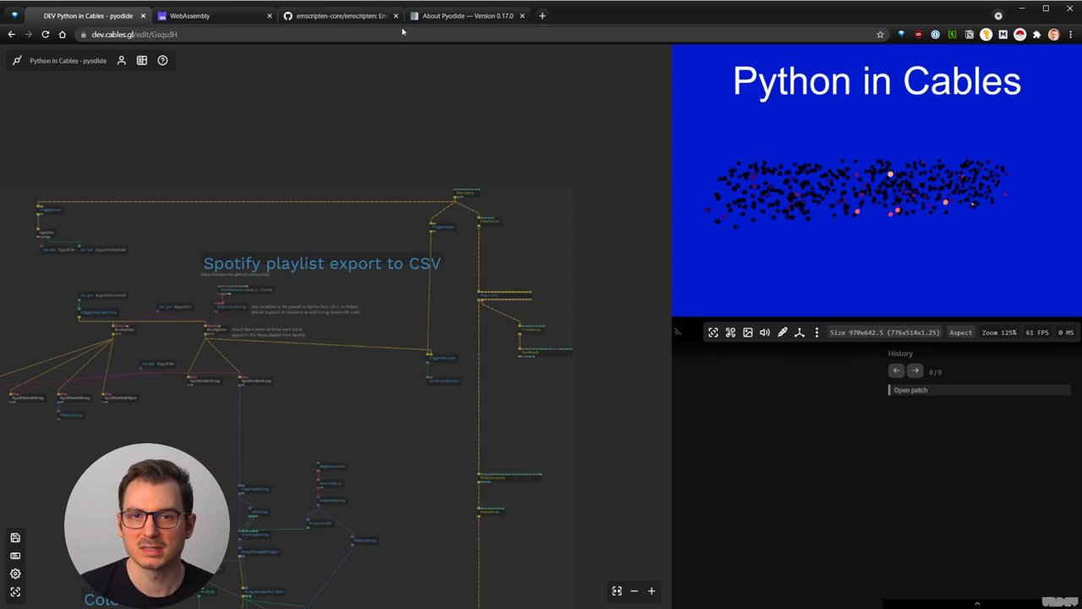
pyautogui.click(466, 15)
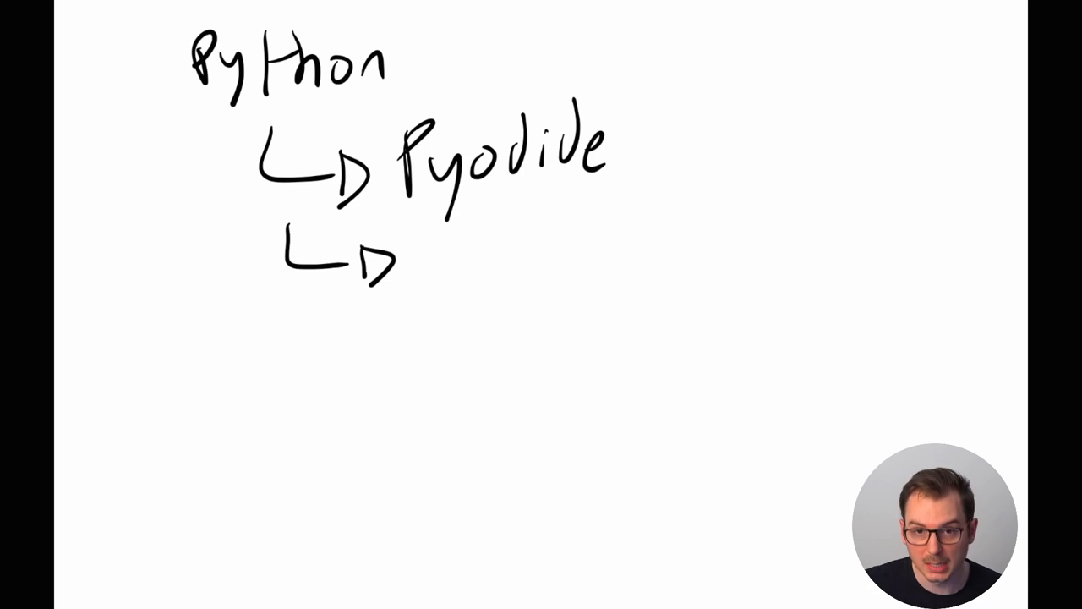
# Extend the hand-drawn Python-to-Pyodide diagram with another arrow stroke.
pyautogui.moveTo(423, 236); pyautogui.dragTo(668, 233)
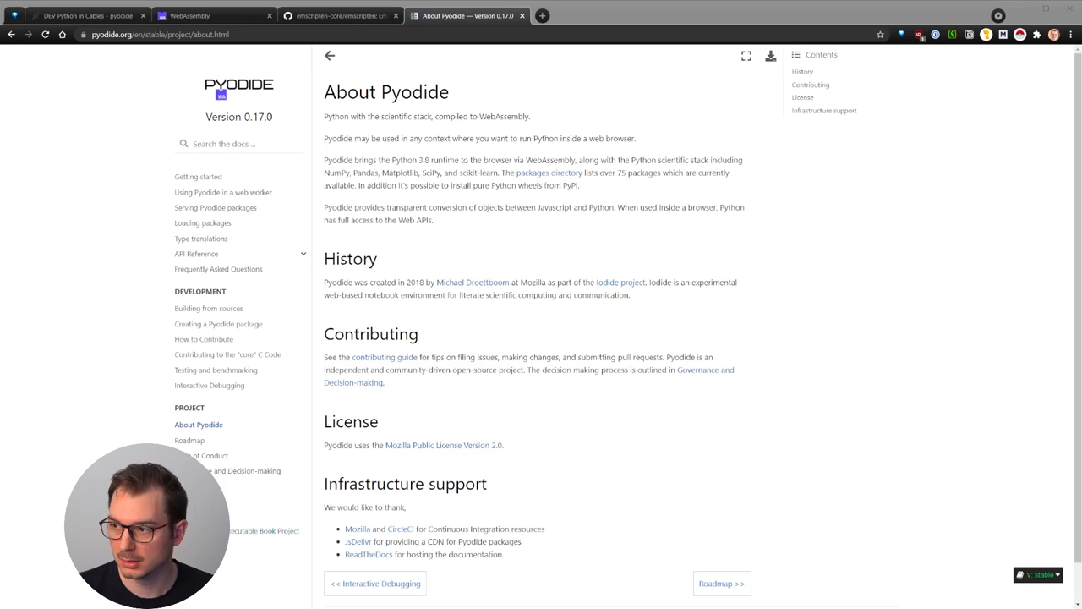
pyautogui.click(85, 15)
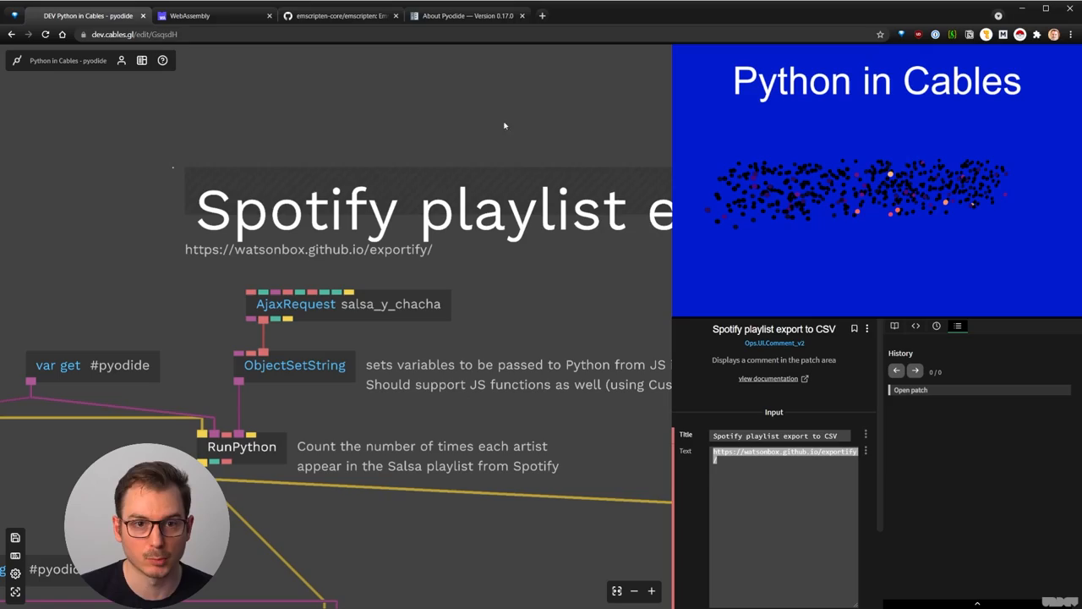
# Deselect the Spotify playlist comment to survey the whole patch.
pyautogui.click(592, 15)
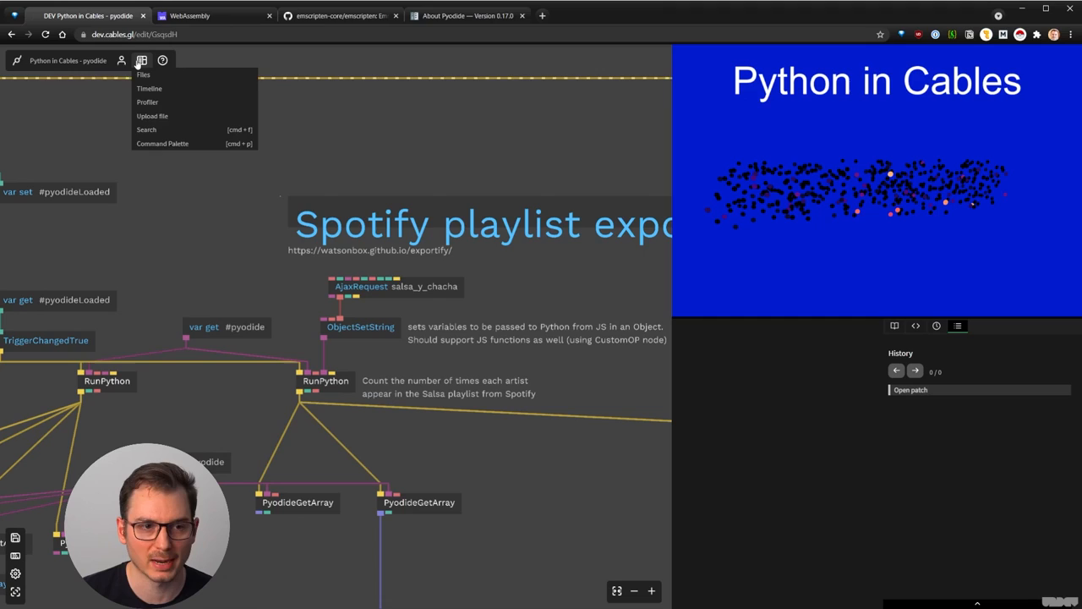
# Review the patch files panel with lib_pyodide.js, CSV and salsa playlist JSON.
pyautogui.click(142, 74)
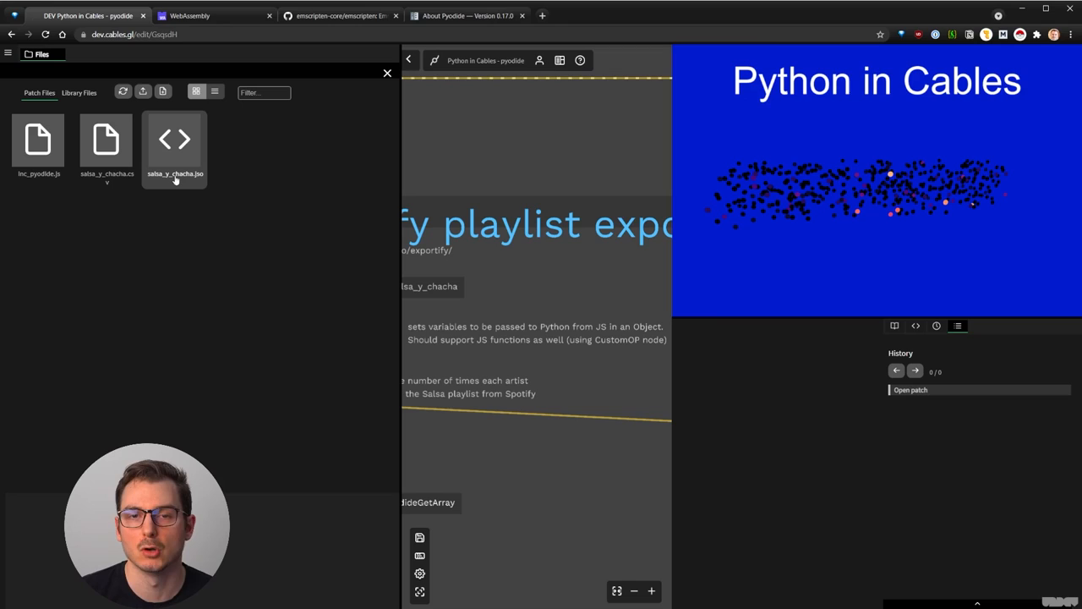
pyautogui.click(387, 72)
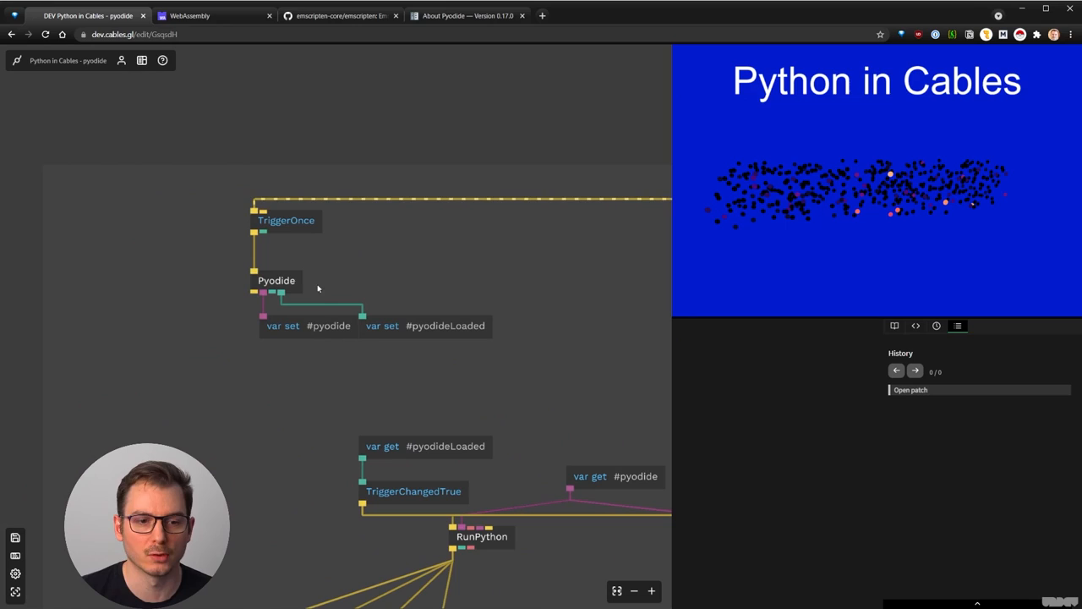
# Select the Pyodide loader op to see its settings in the inspector.
pyautogui.click(277, 280)
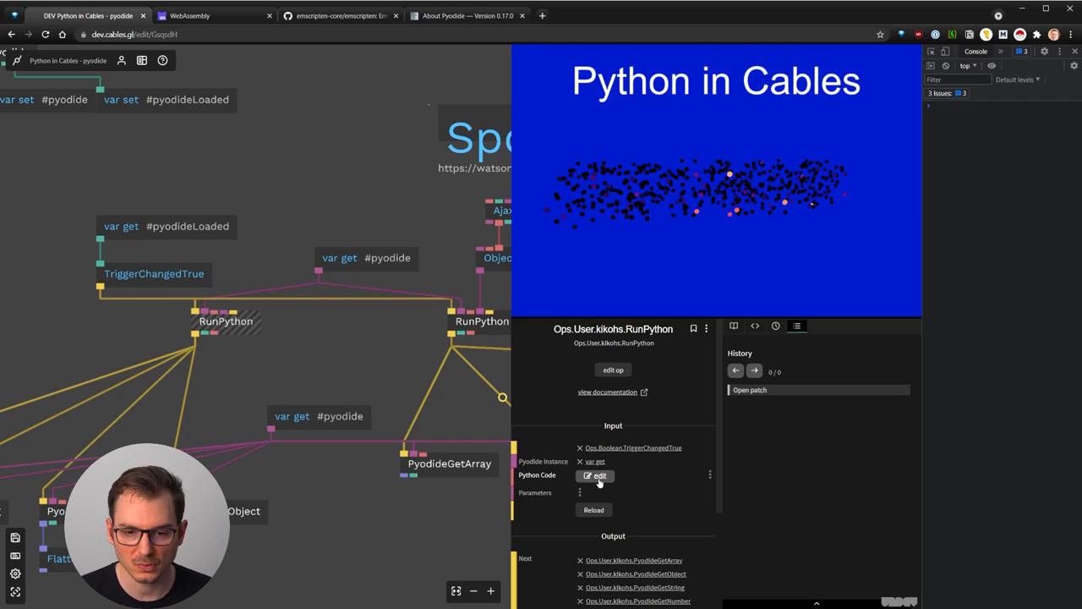
# View RunPython's numpy script in the code editor, then close it to check PyodideGetNumber reads 10.
pyautogui.click(598, 475)
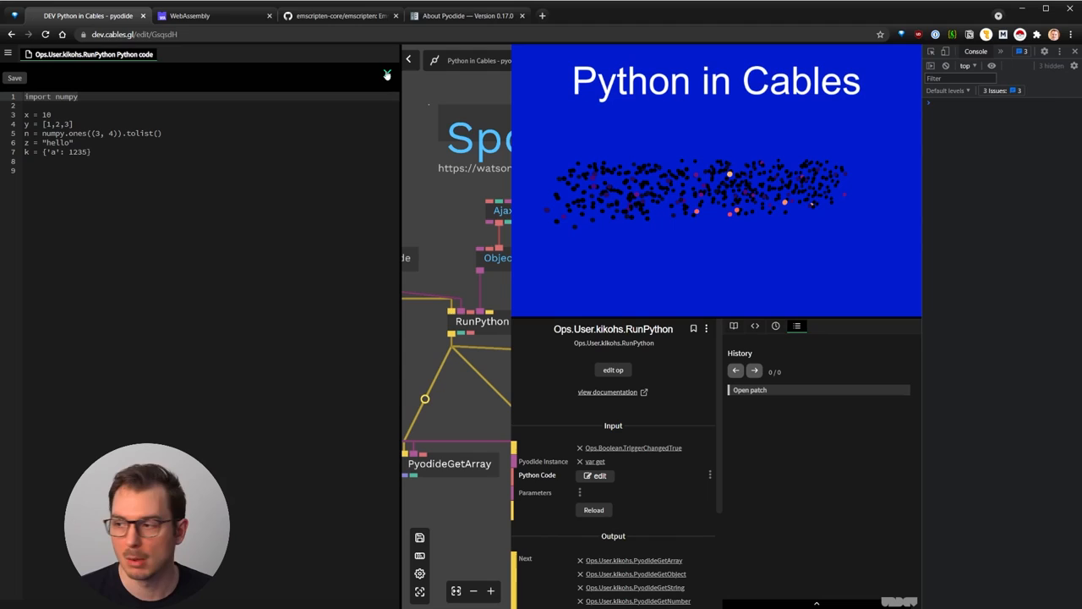
pyautogui.click(59, 115)
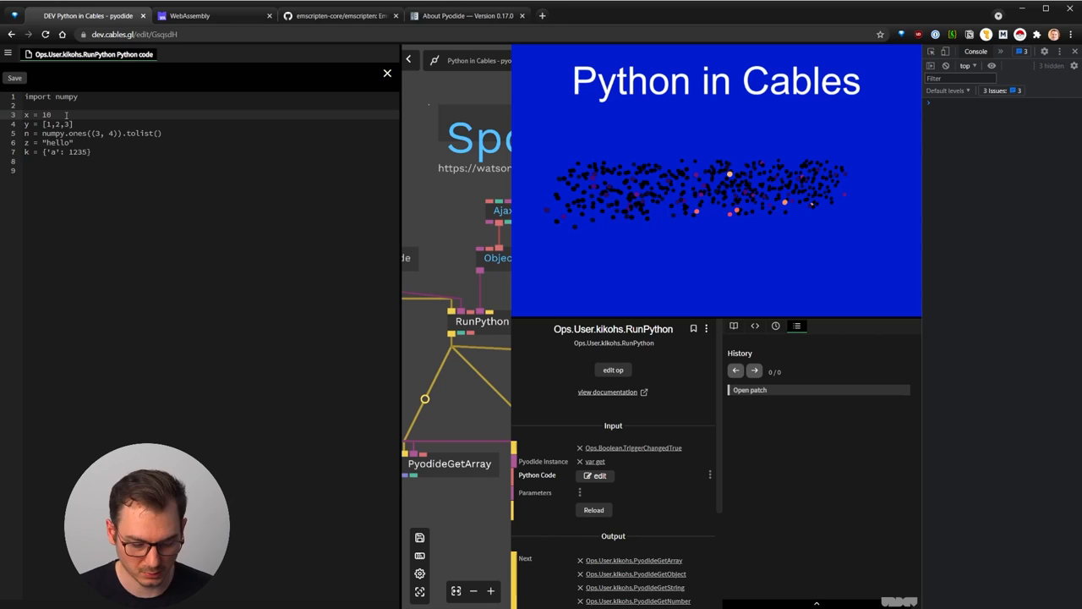
pyautogui.click(387, 72)
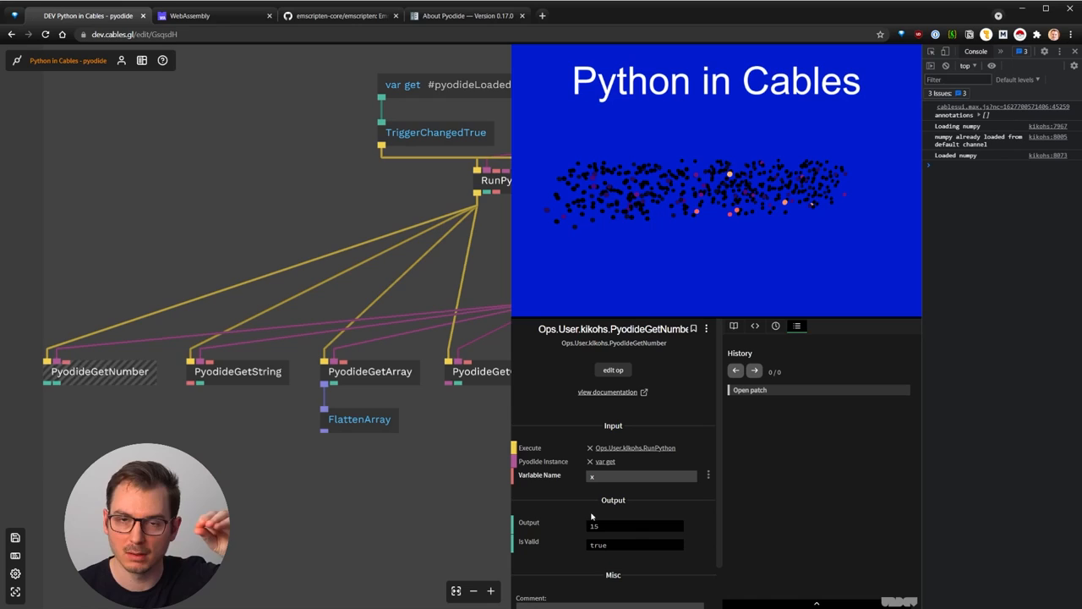
# Check PyodideGetString reads hello and view PyodideGetArray's output as a table of ones.
pyautogui.click(236, 372)
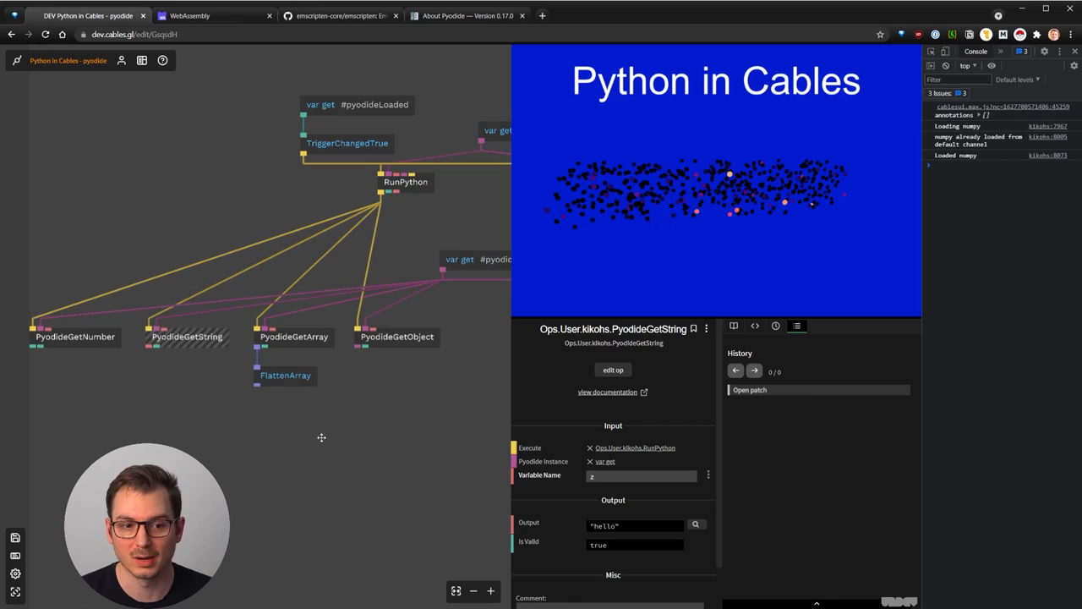
pyautogui.click(295, 336)
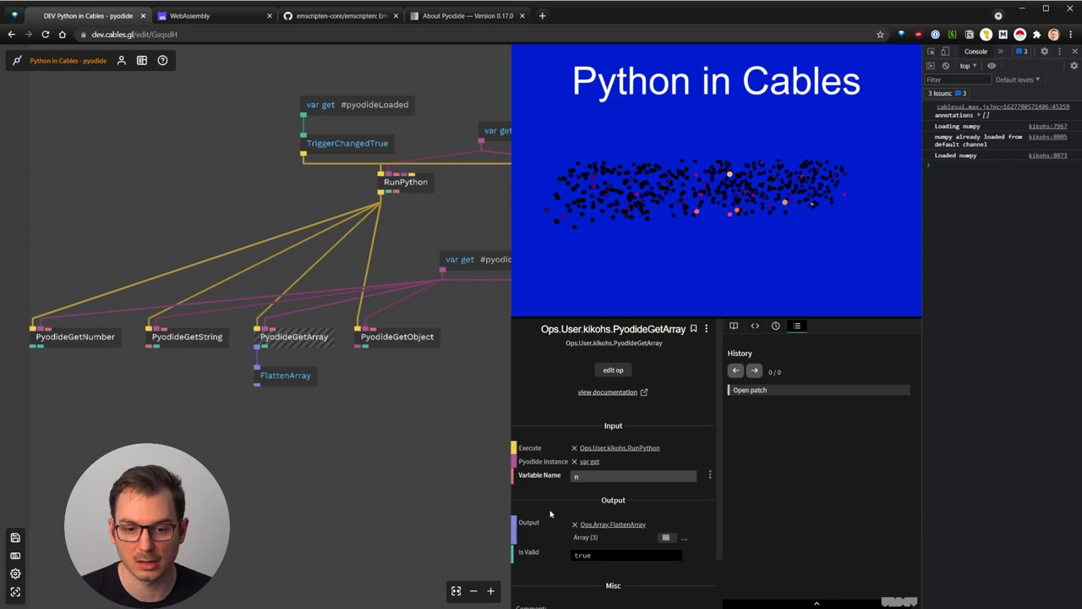
pyautogui.click(666, 537)
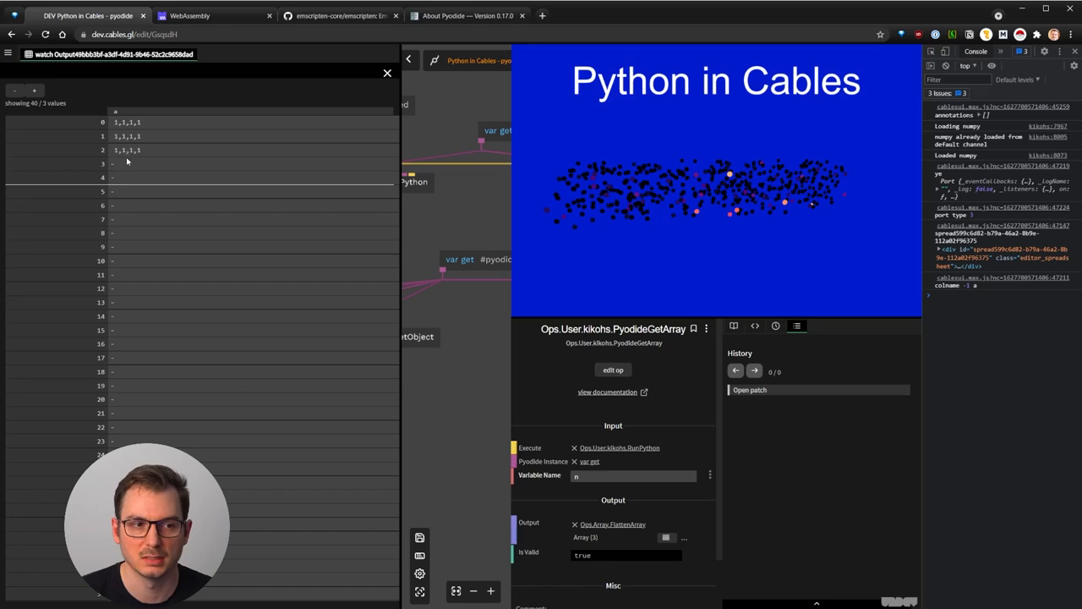
# Close the watch table and select RunPython to reach its Python code.
pyautogui.click(387, 72)
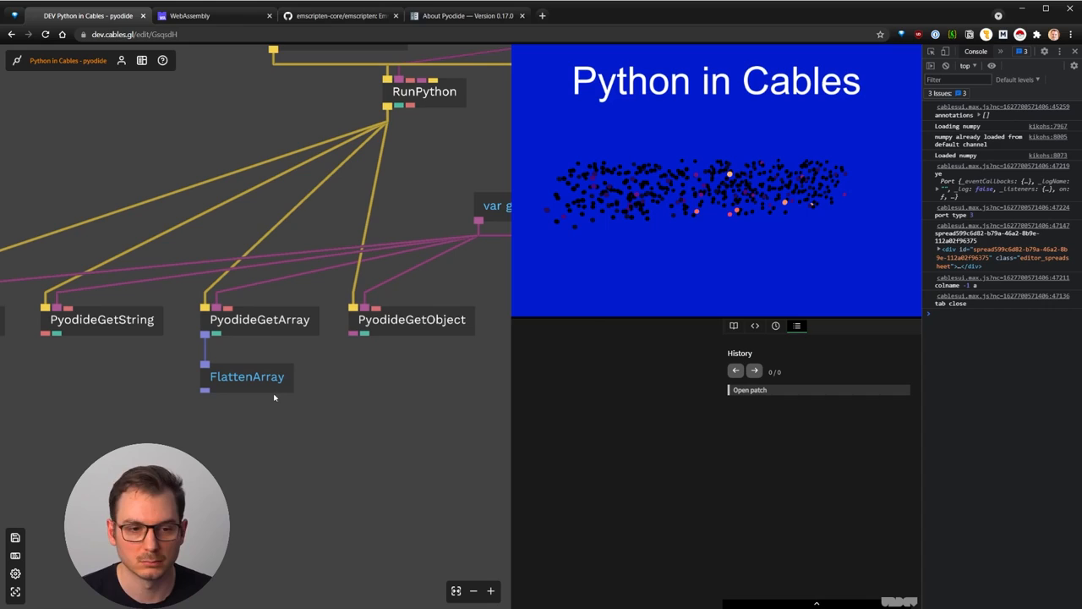
pyautogui.click(247, 375)
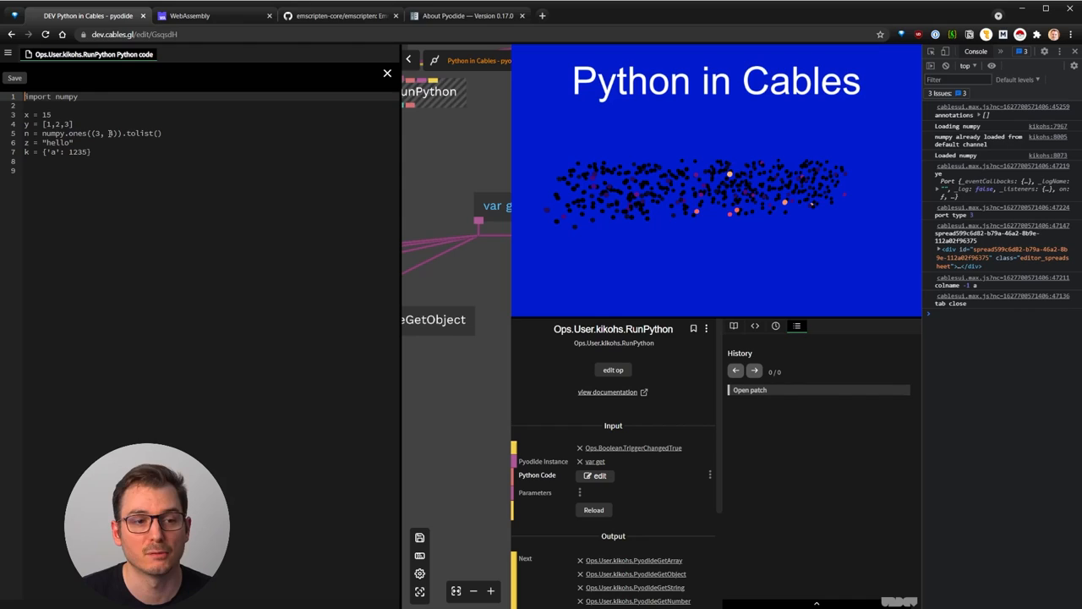
# Change the numpy.ones array size to 4 in the code and close the editor.
pyautogui.write('4')
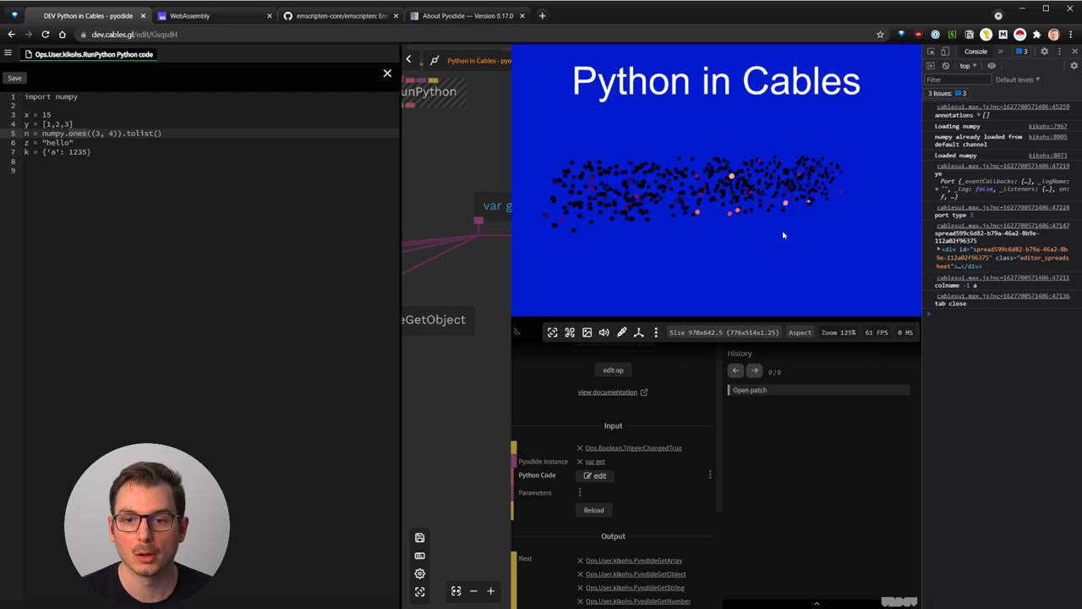
pyautogui.click(387, 73)
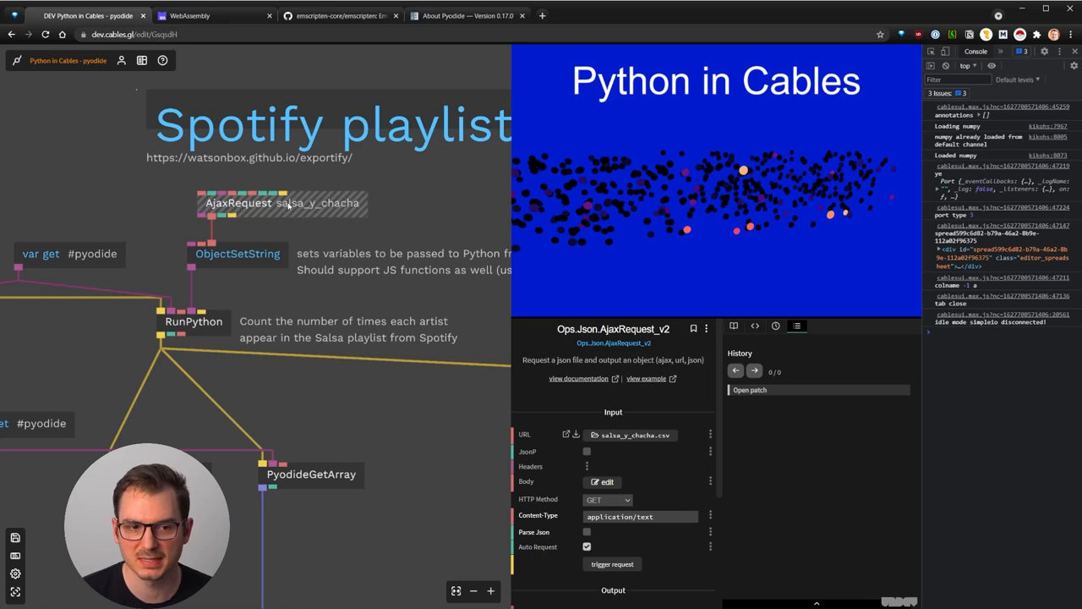
# Scroll the AjaxRequest panel to its Output section showing the CSV response starting with 'Track URI'.
pyautogui.scroll(-3)
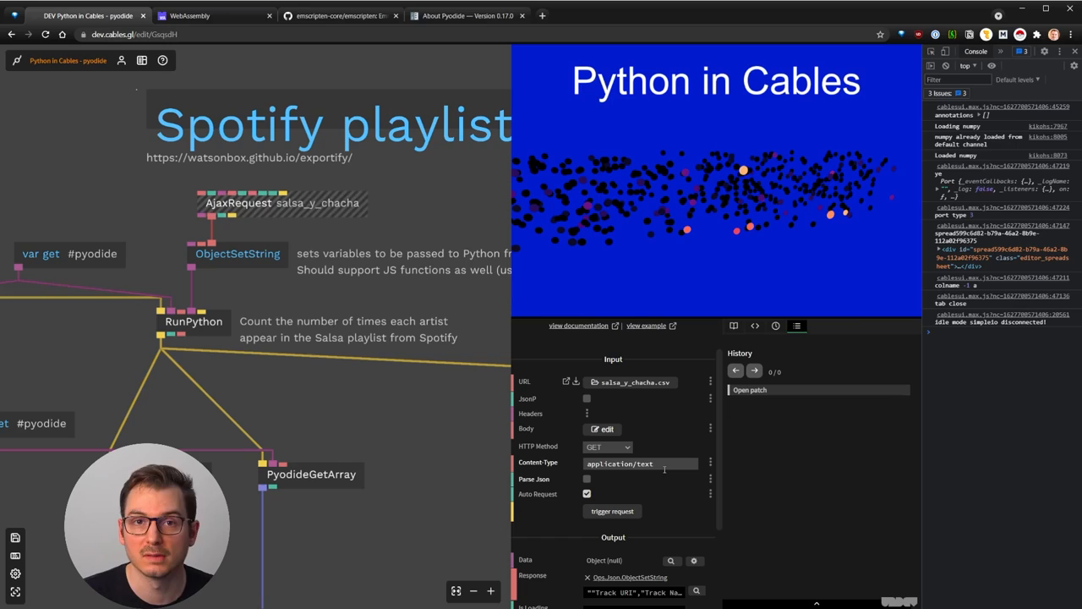
pyautogui.moveTo(668, 541)
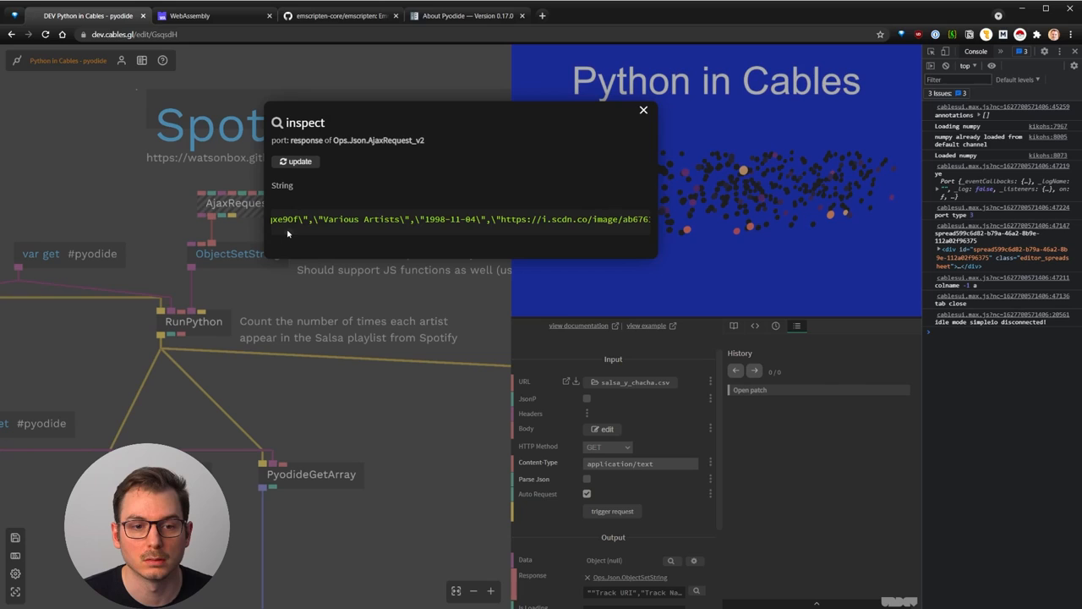
# Inspect the ObjectSetString result wrapping the CSV text under a 'data' key feeding RunPython's Parameters.
pyautogui.click(643, 109)
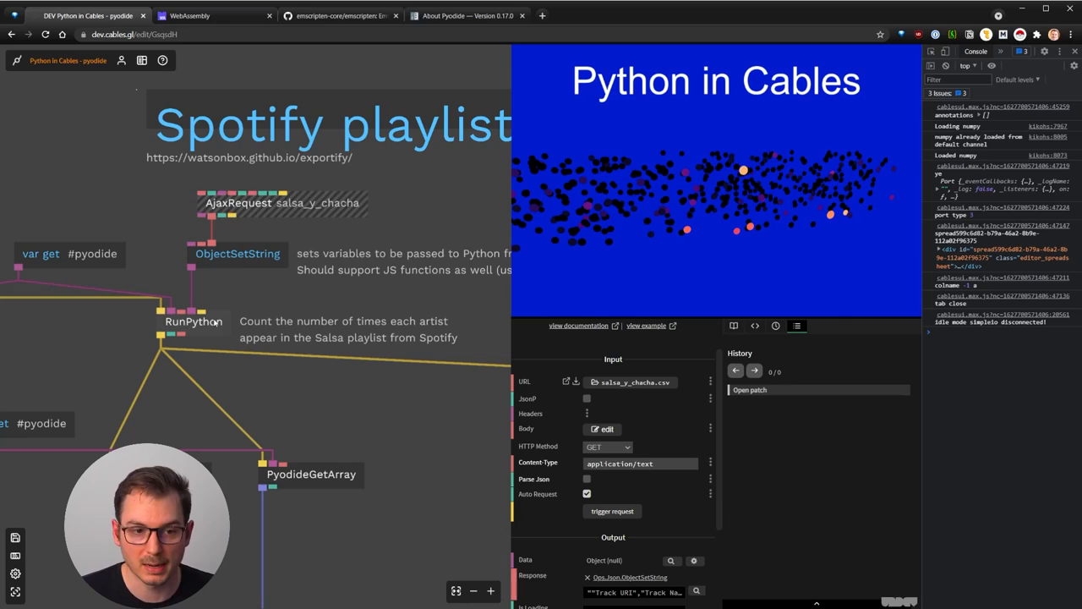
pyautogui.click(237, 253)
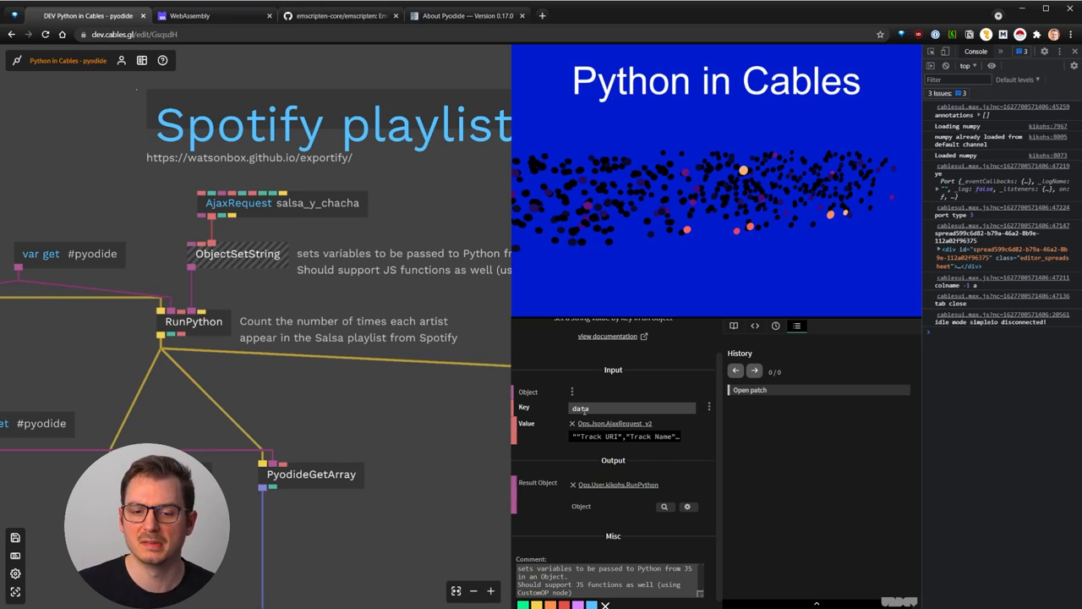
pyautogui.click(664, 505)
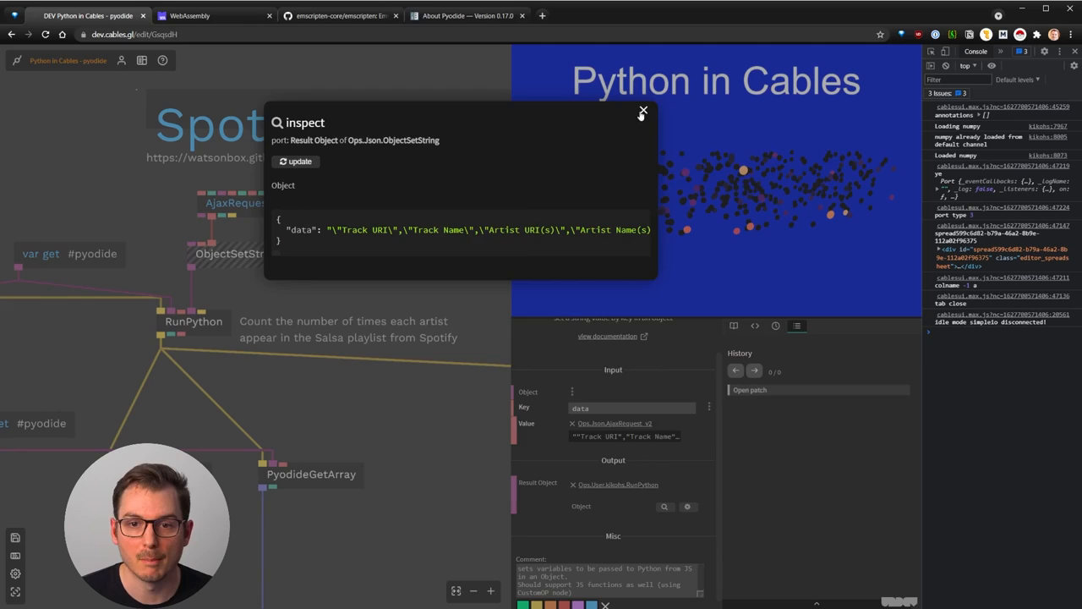
pyautogui.click(643, 112)
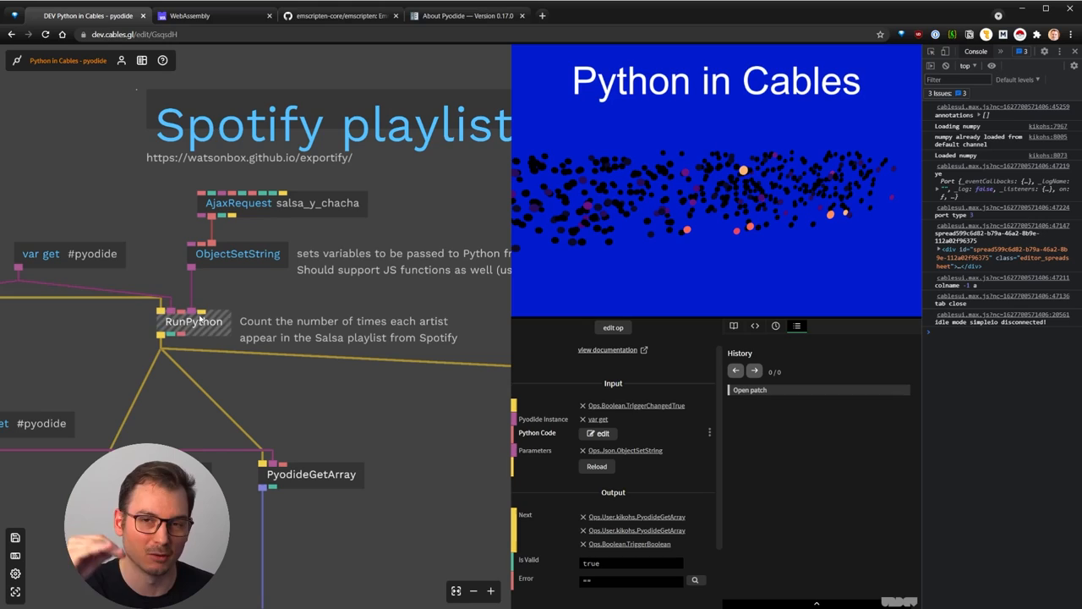
# Review RunPython's pandas script counting songs per artist in the code editor, then close it.
pyautogui.click(602, 433)
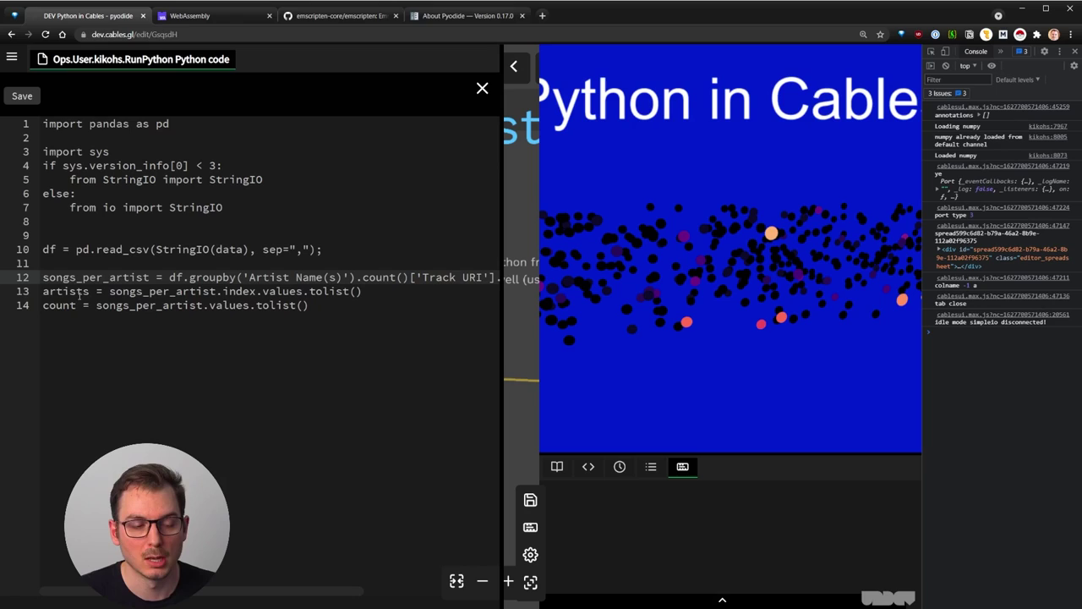
pyautogui.click(482, 88)
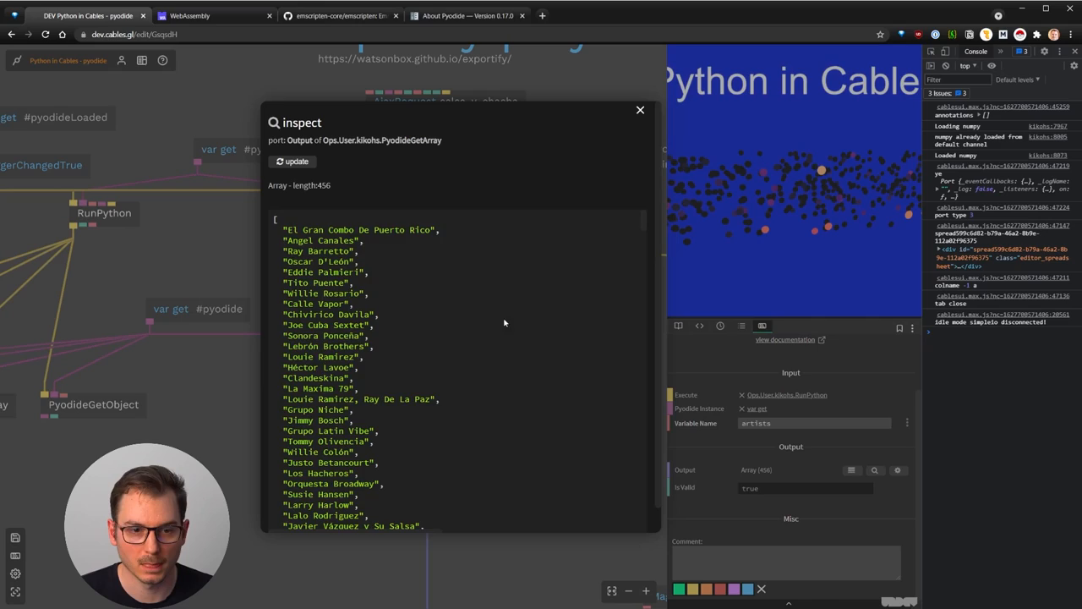
pyautogui.click(639, 110)
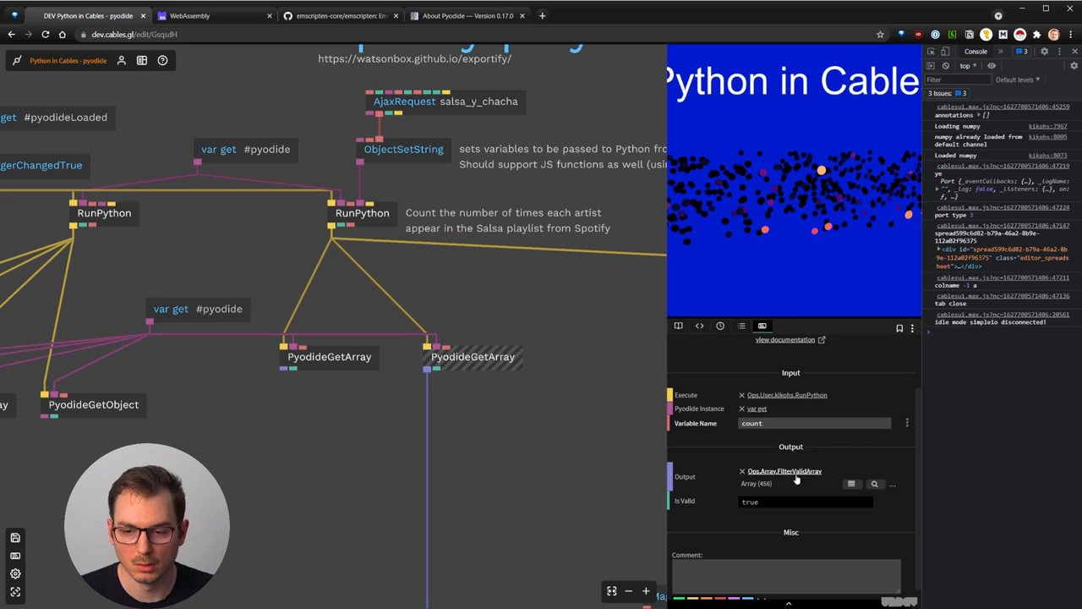
pyautogui.click(876, 483)
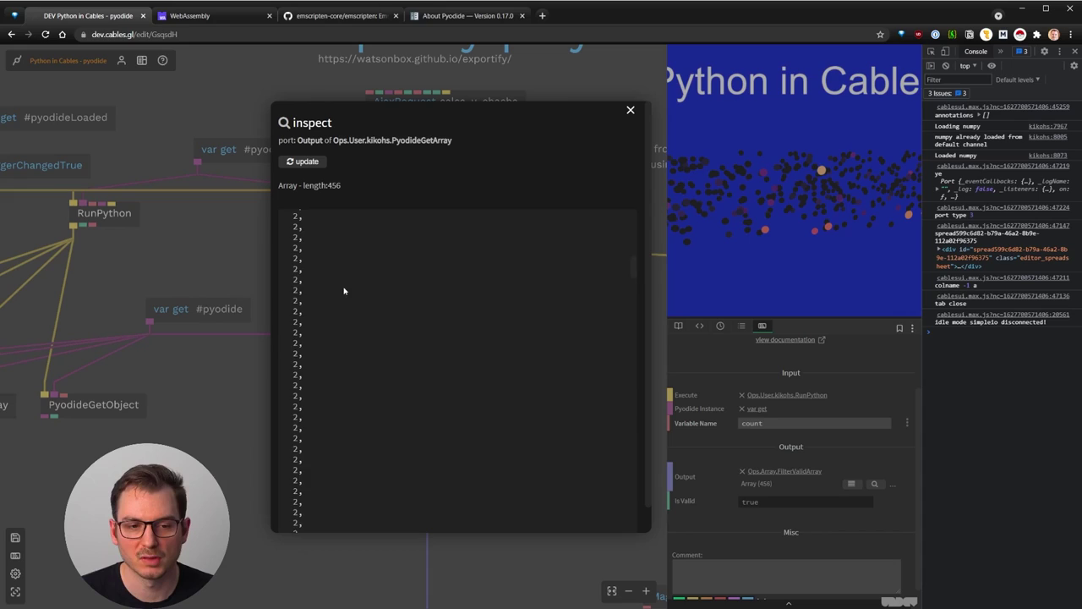
pyautogui.click(301, 162)
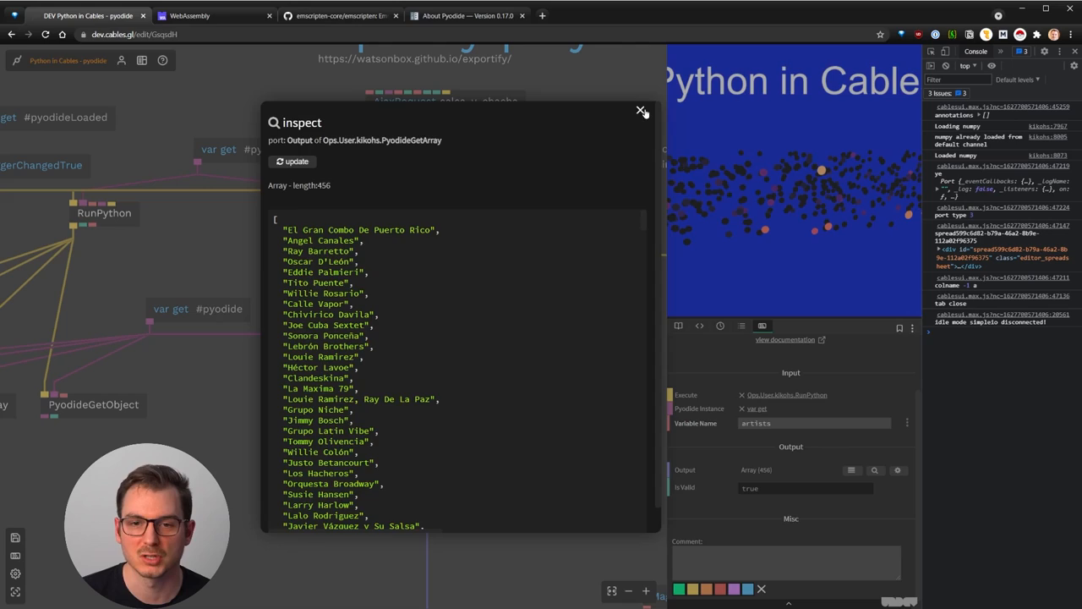
pyautogui.click(642, 111)
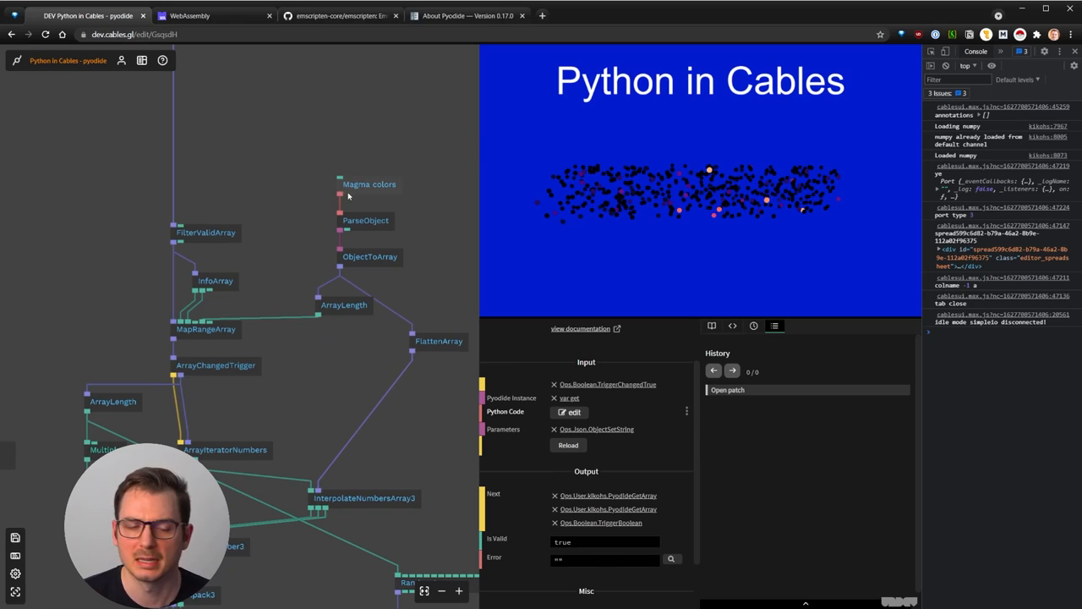
# View InfoArray's count range 1 to 14 and MapRangeArray remapping it to 0 through 258.
pyautogui.click(217, 280)
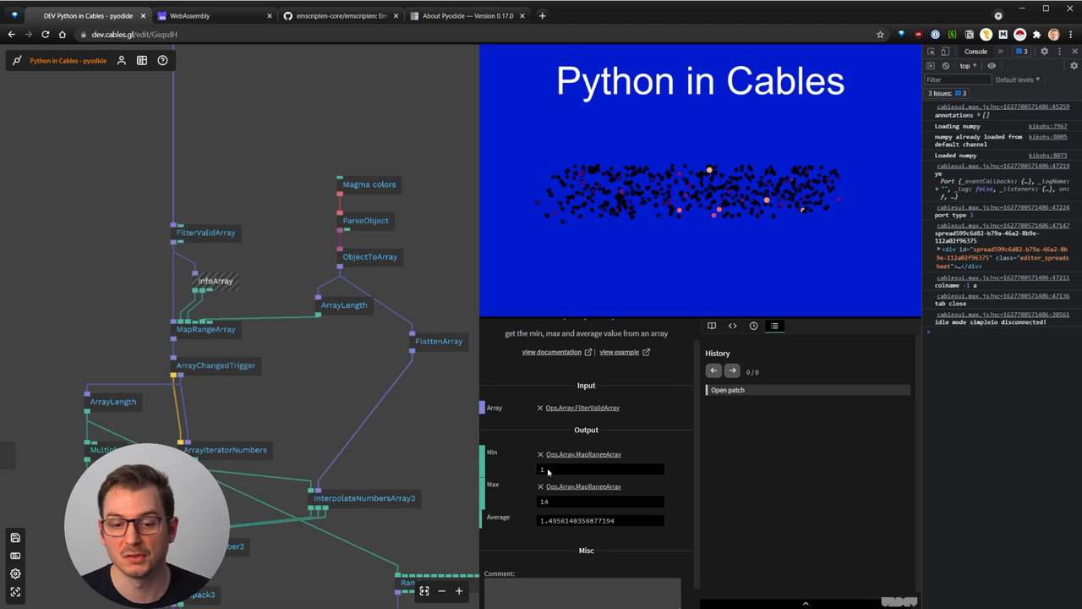
pyautogui.click(207, 328)
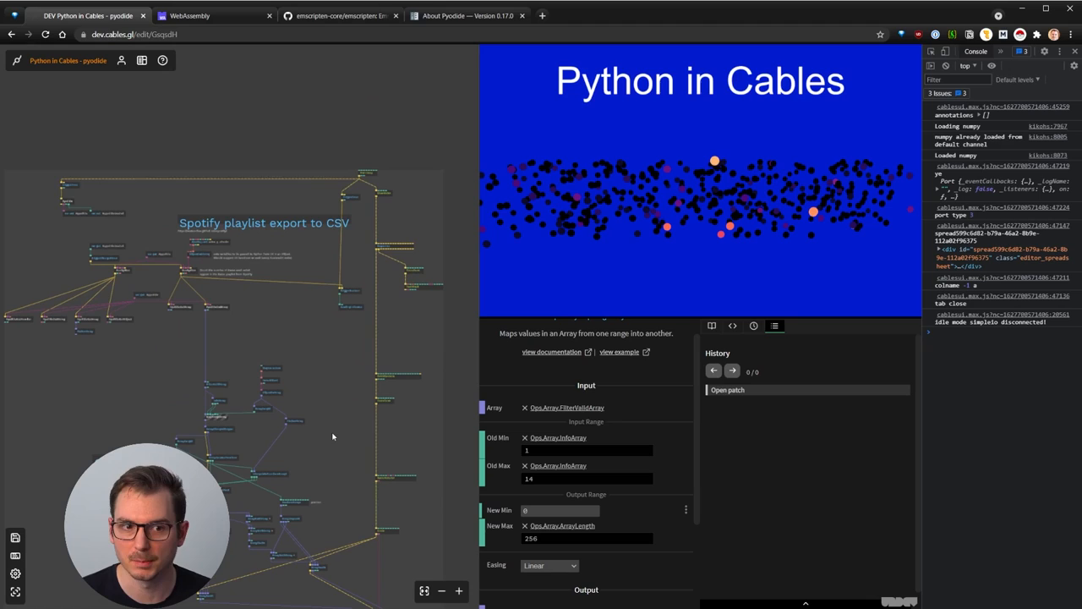
pyautogui.moveTo(318, 416)
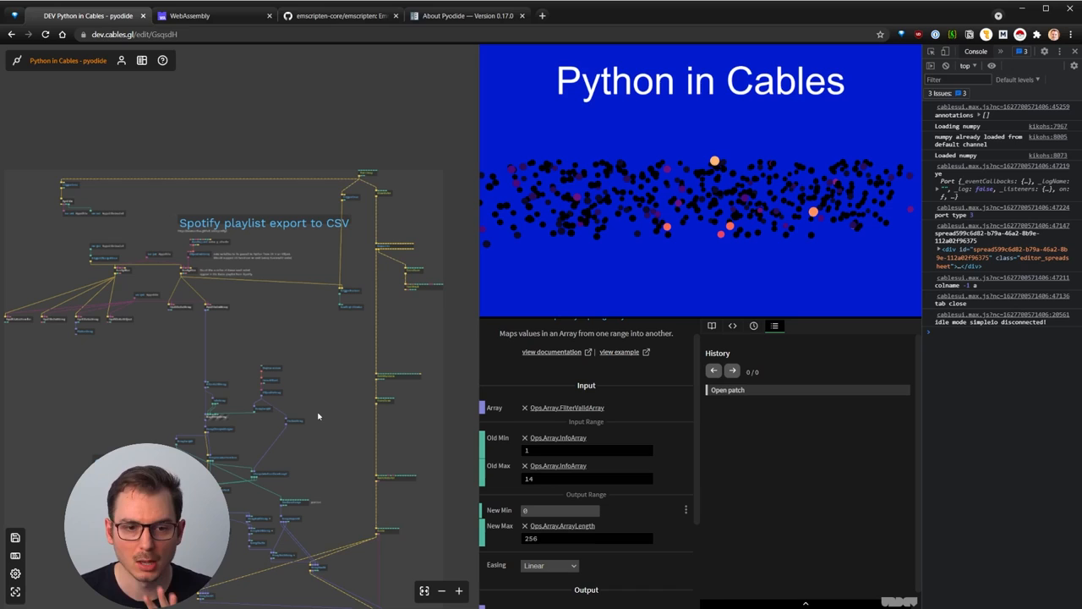